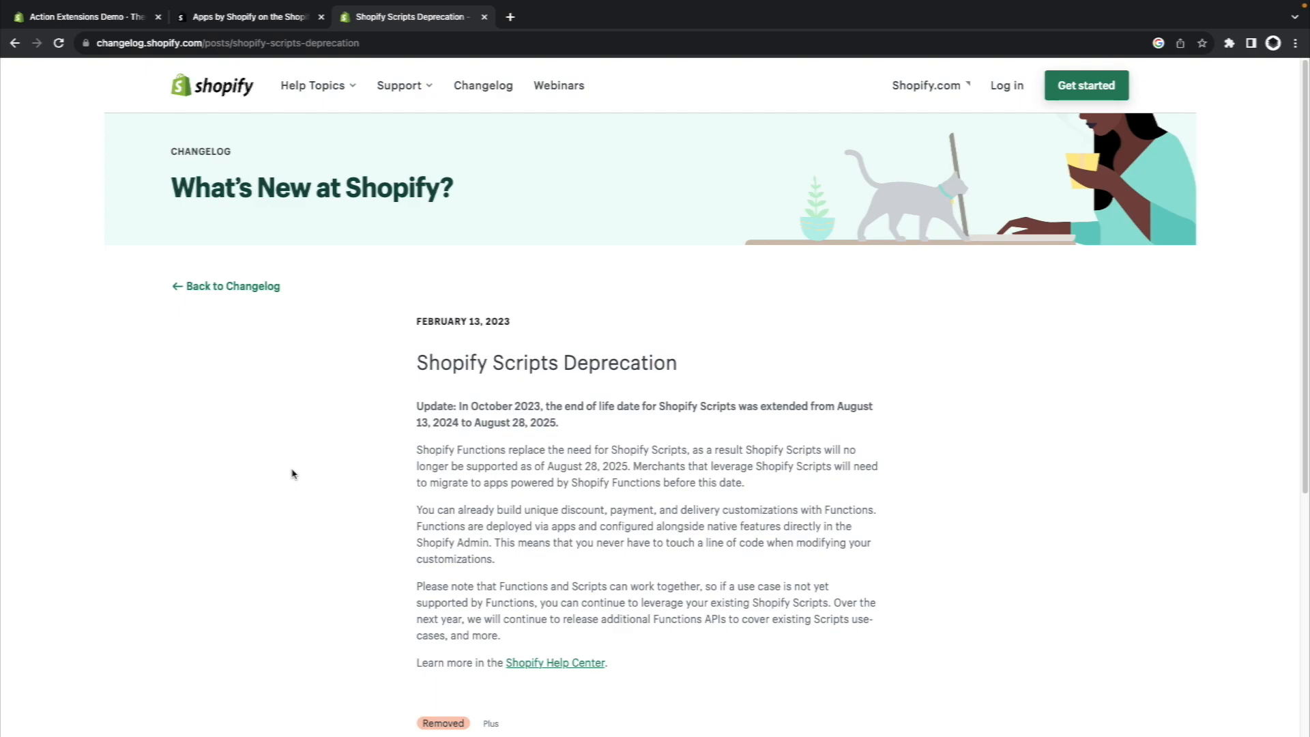
mouse_move(480, 453)
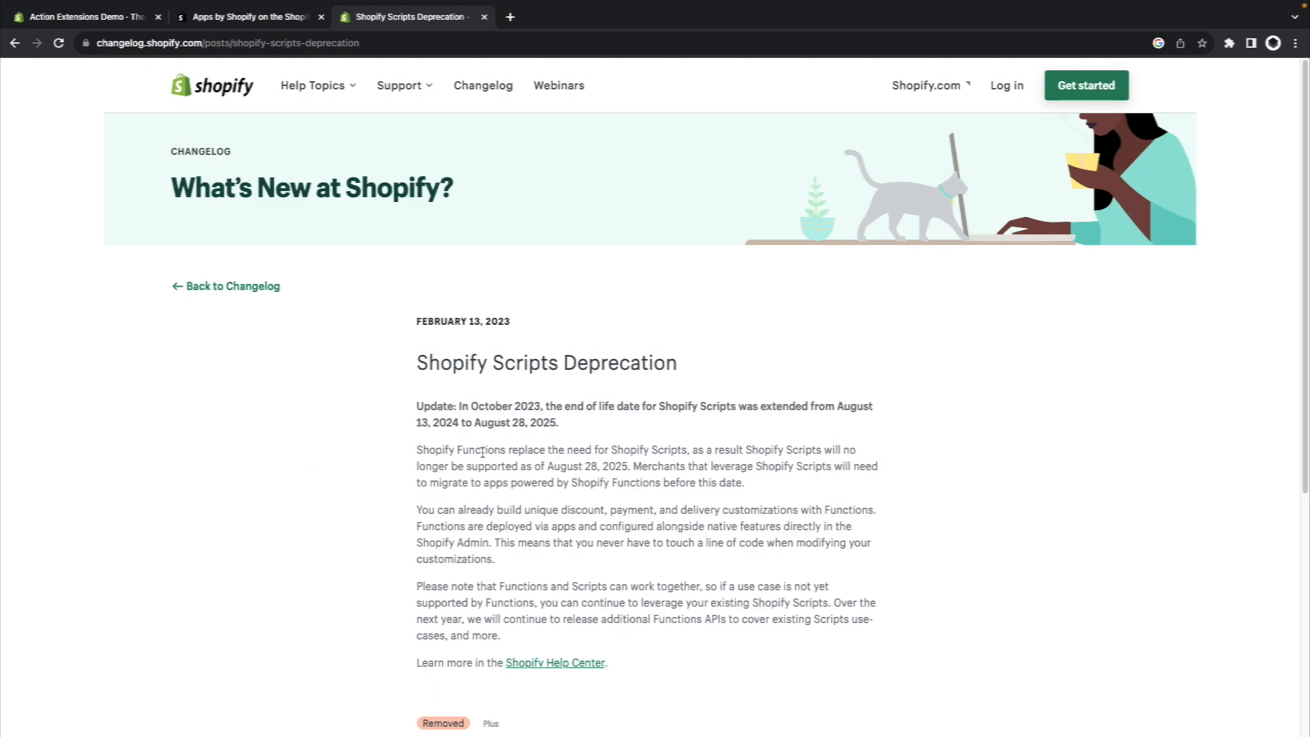
mouse_move(571, 391)
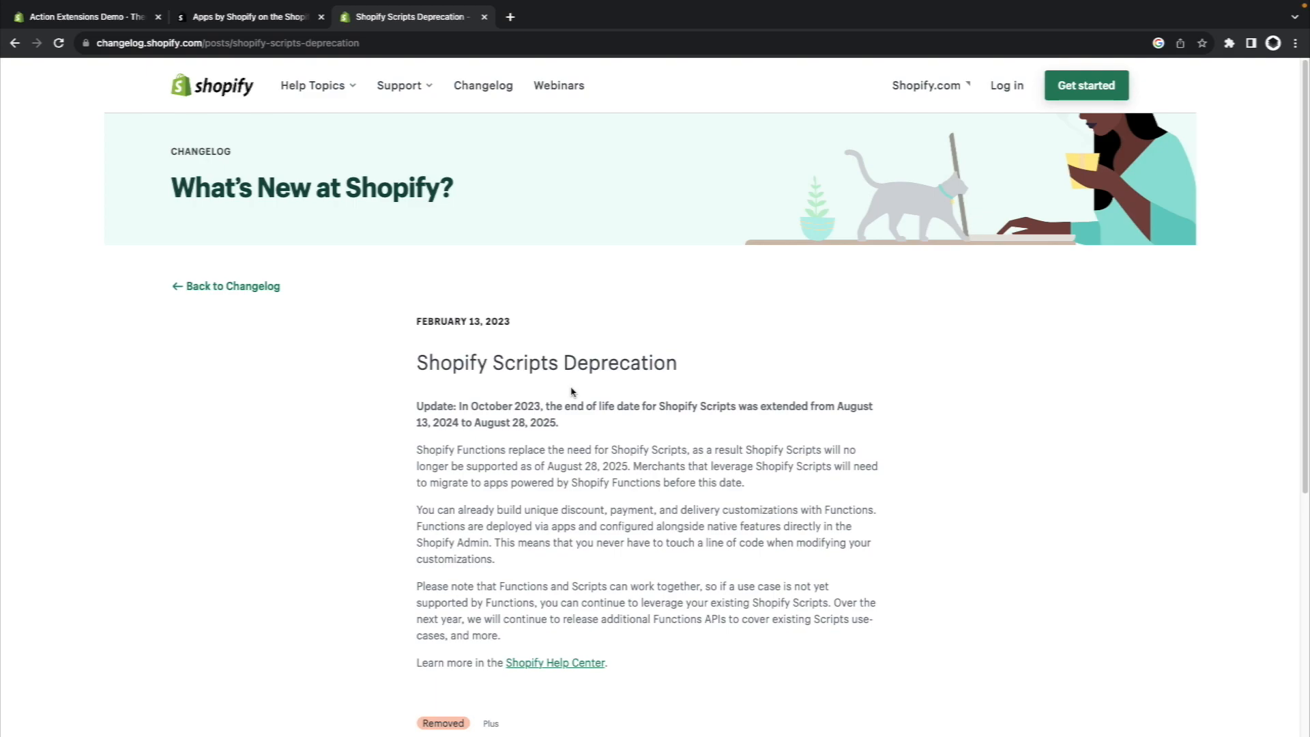
mouse_move(566, 428)
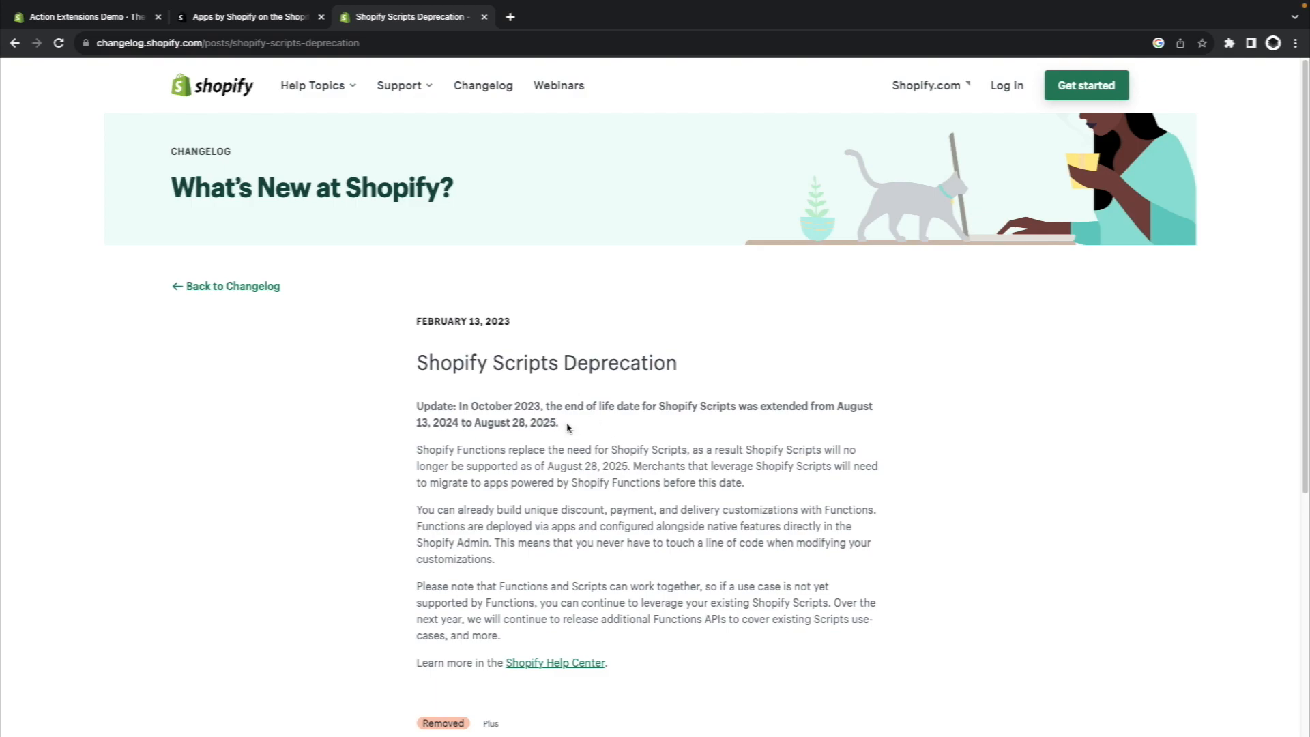
mouse_move(569, 429)
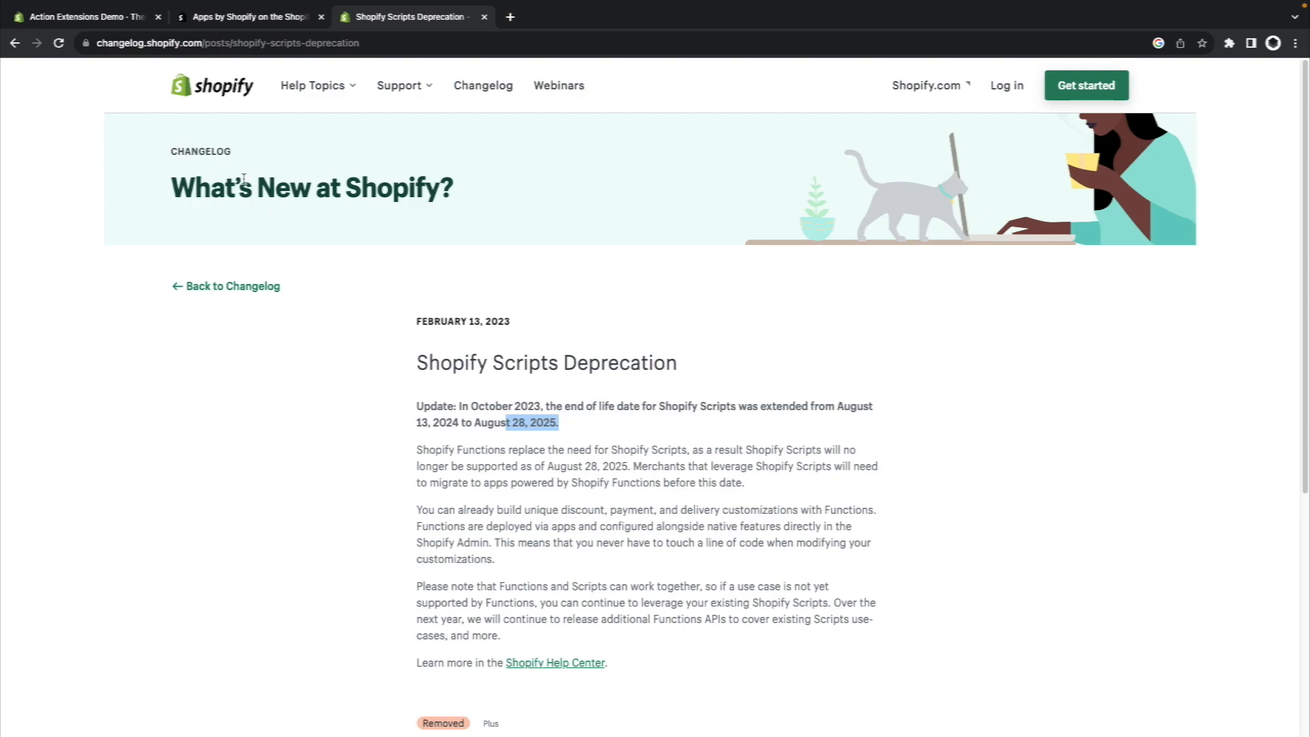
Browse the Apps by Shopify catalogue looking for Script Editor.
left_click(247, 16)
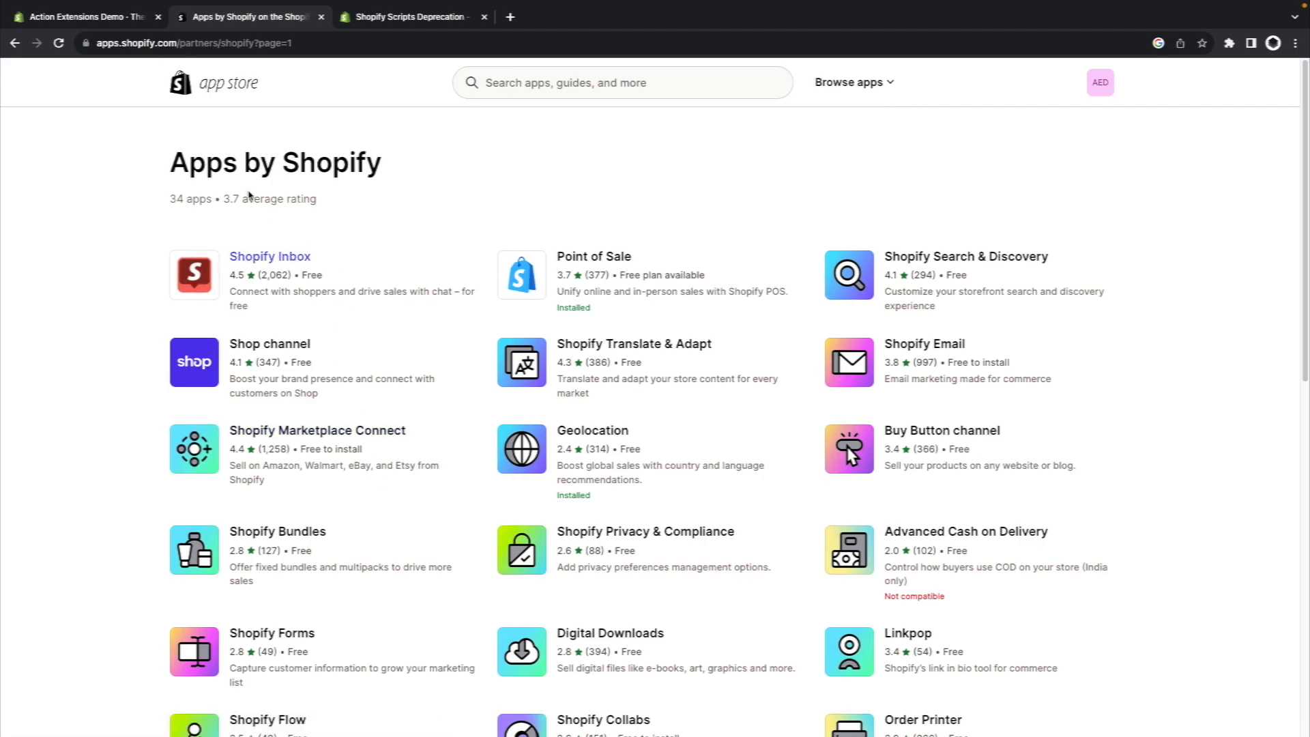
scroll("down", 3)
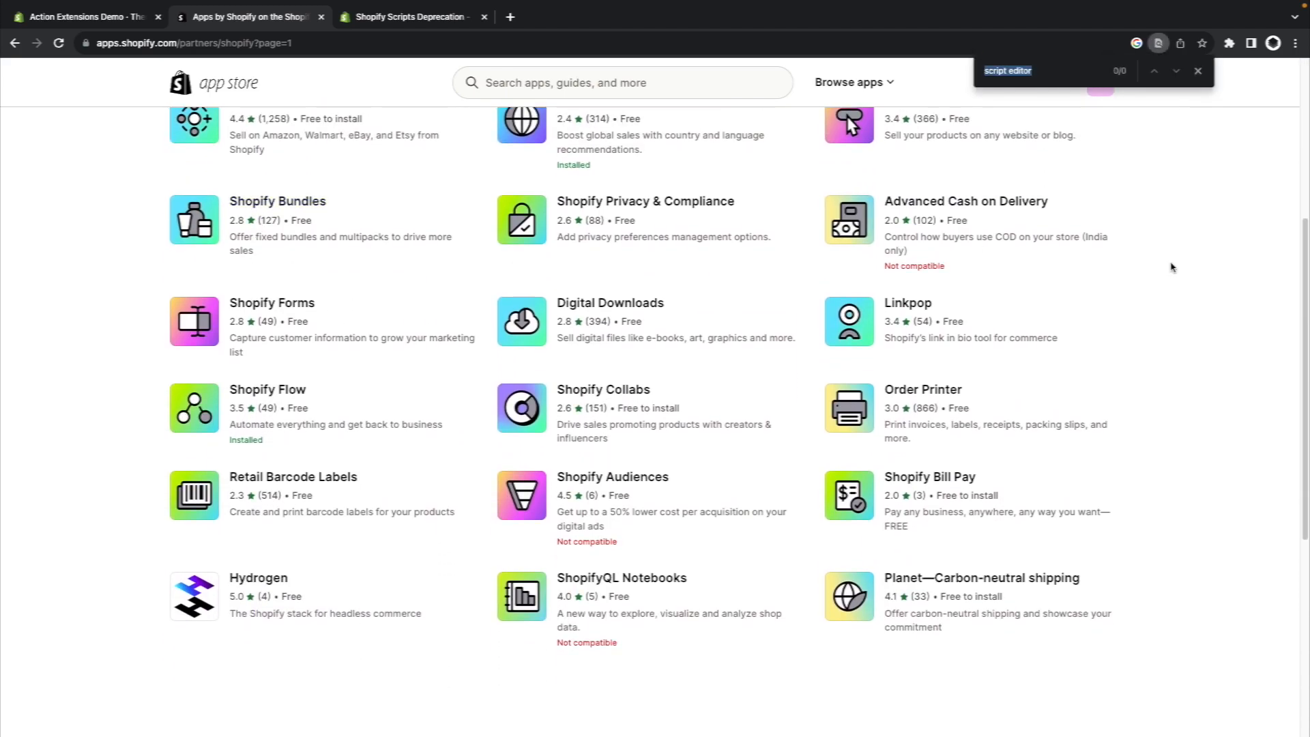
scroll("down", 3)
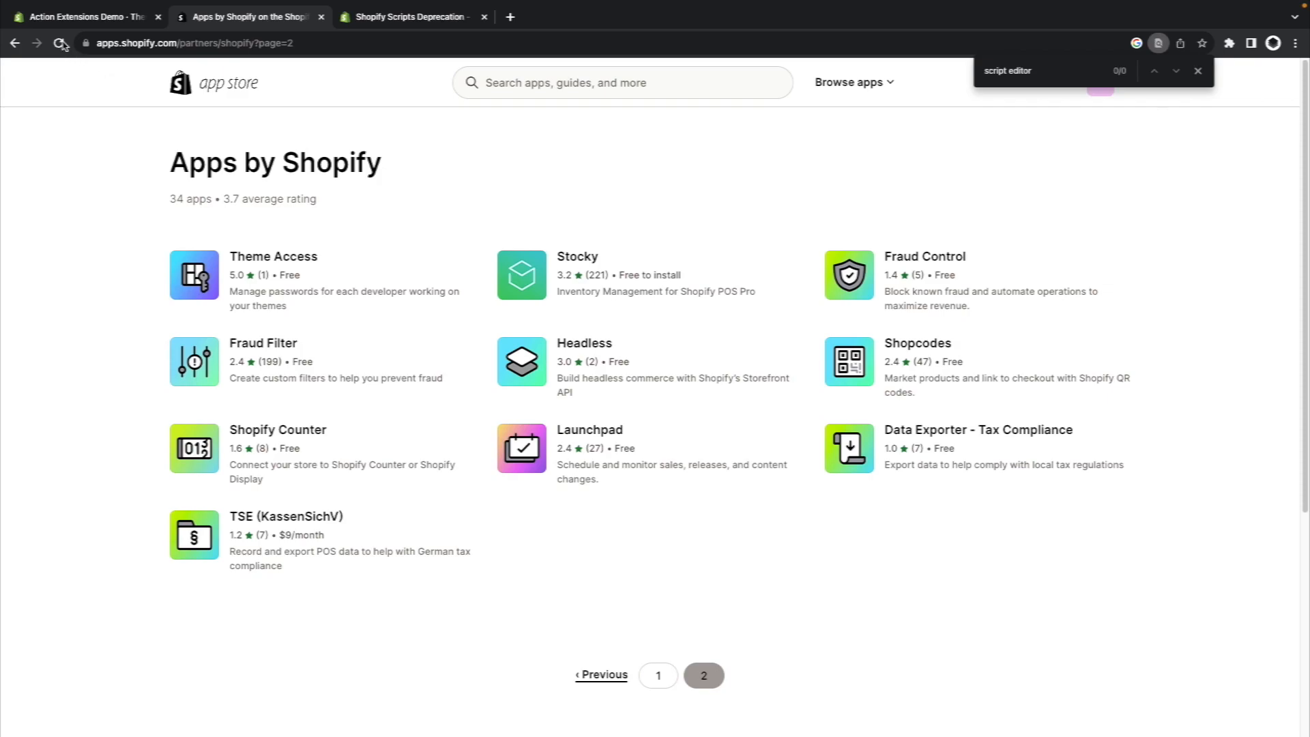
Navigate the store admin to apps/script-editor.
left_click(83, 17)
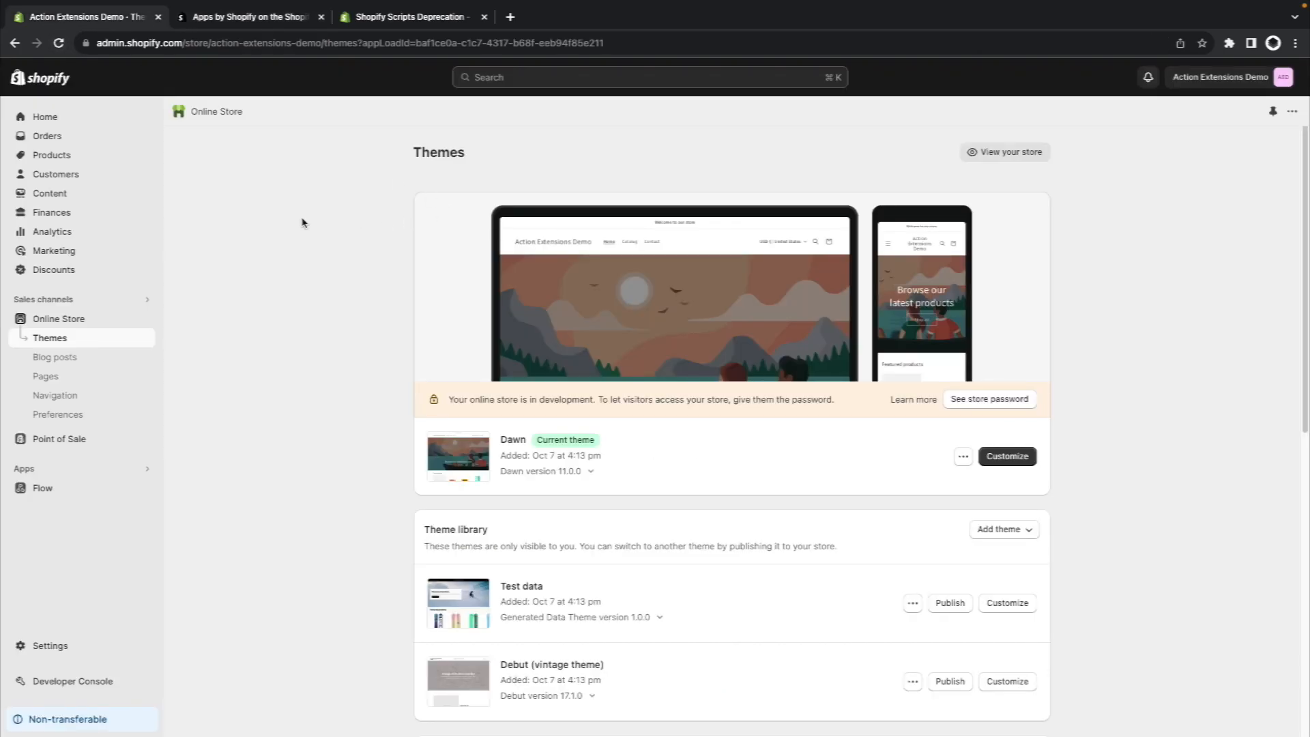
left_click(334, 42)
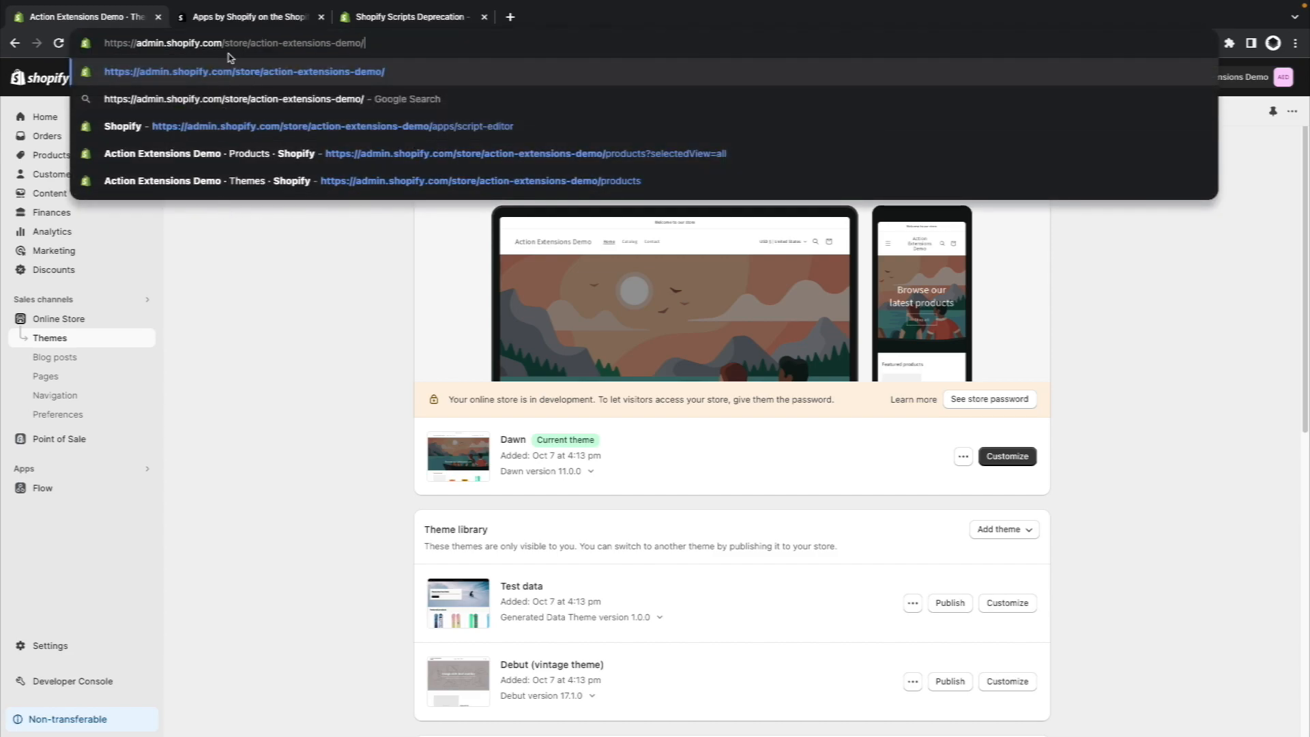
mouse_move(388, 39)
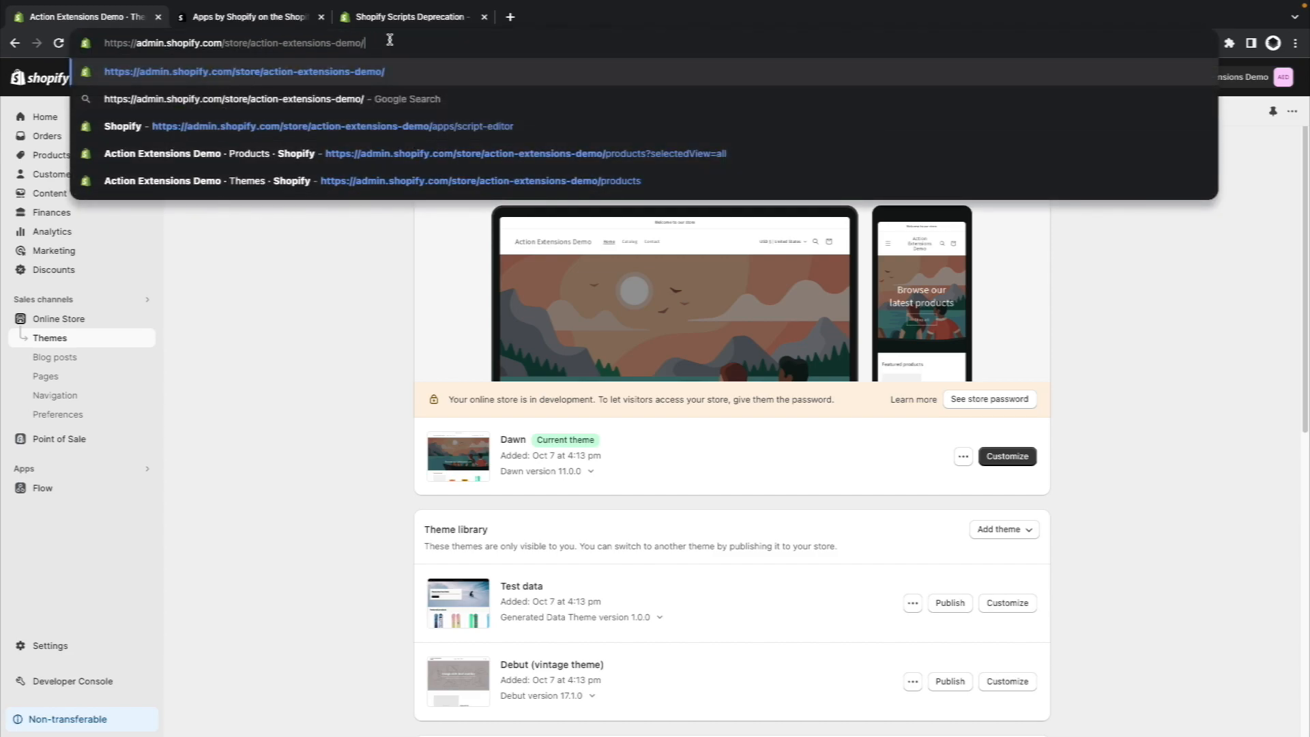
type("apps/script-editor")
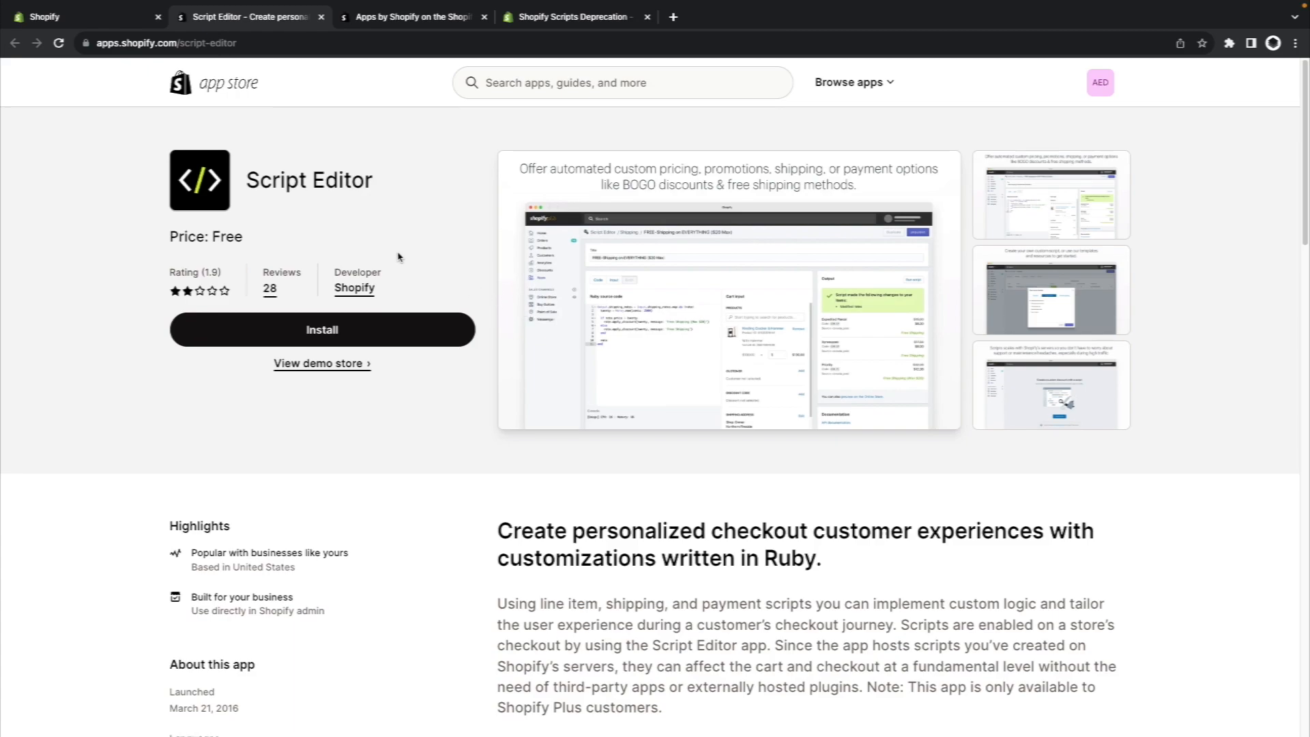
scroll("down", 3)
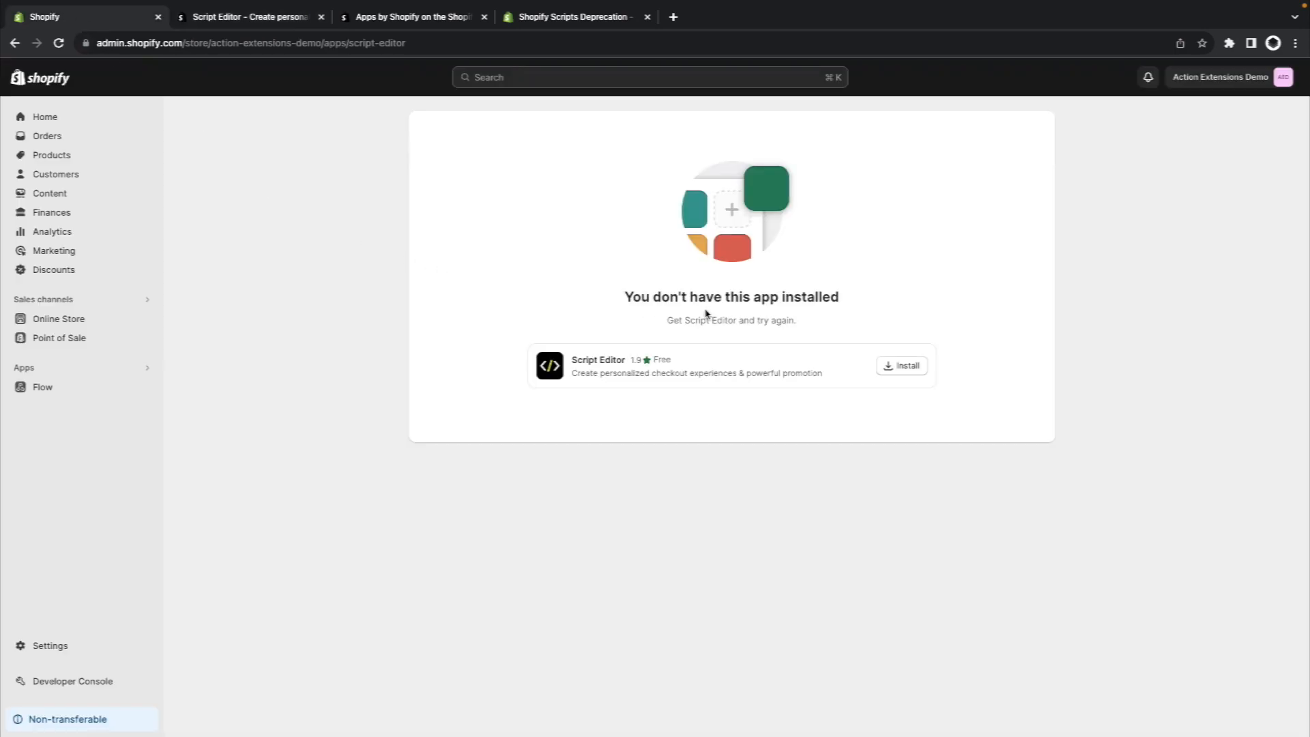
Install Script Editor and approve its requested store permissions.
left_click(907, 366)
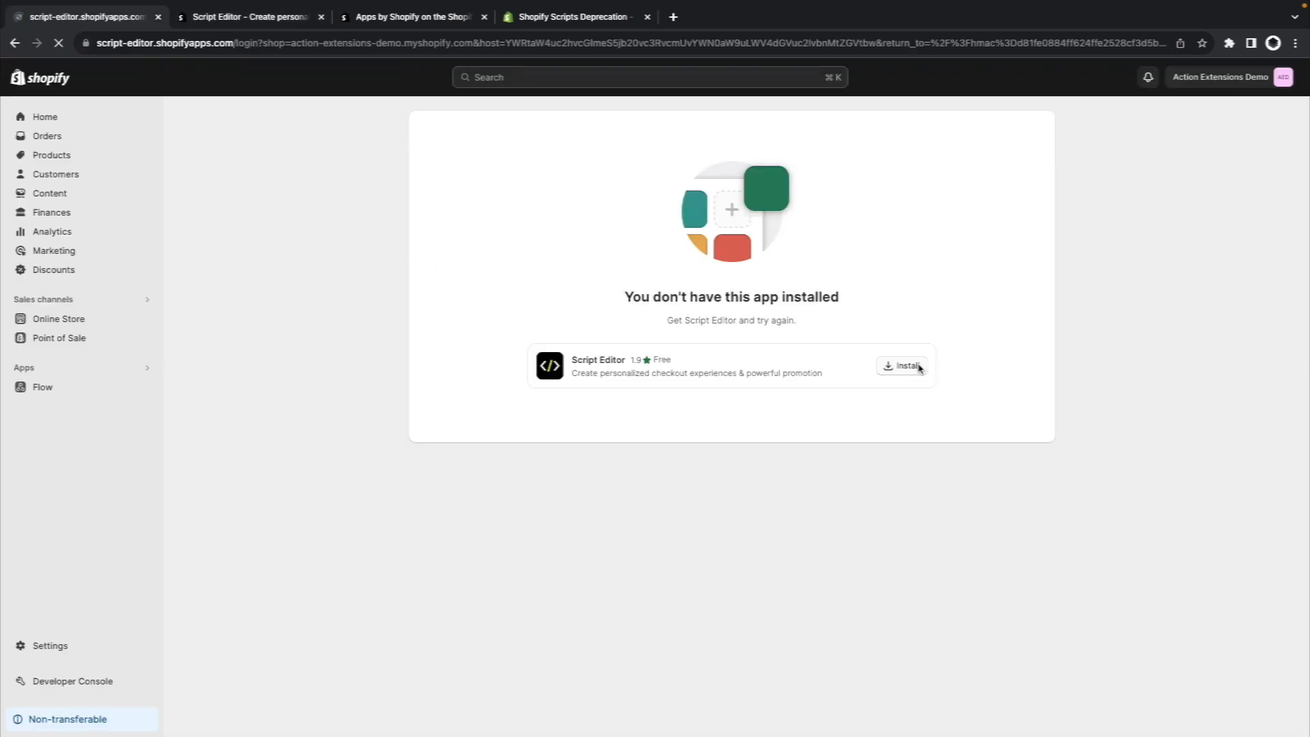
left_click(905, 365)
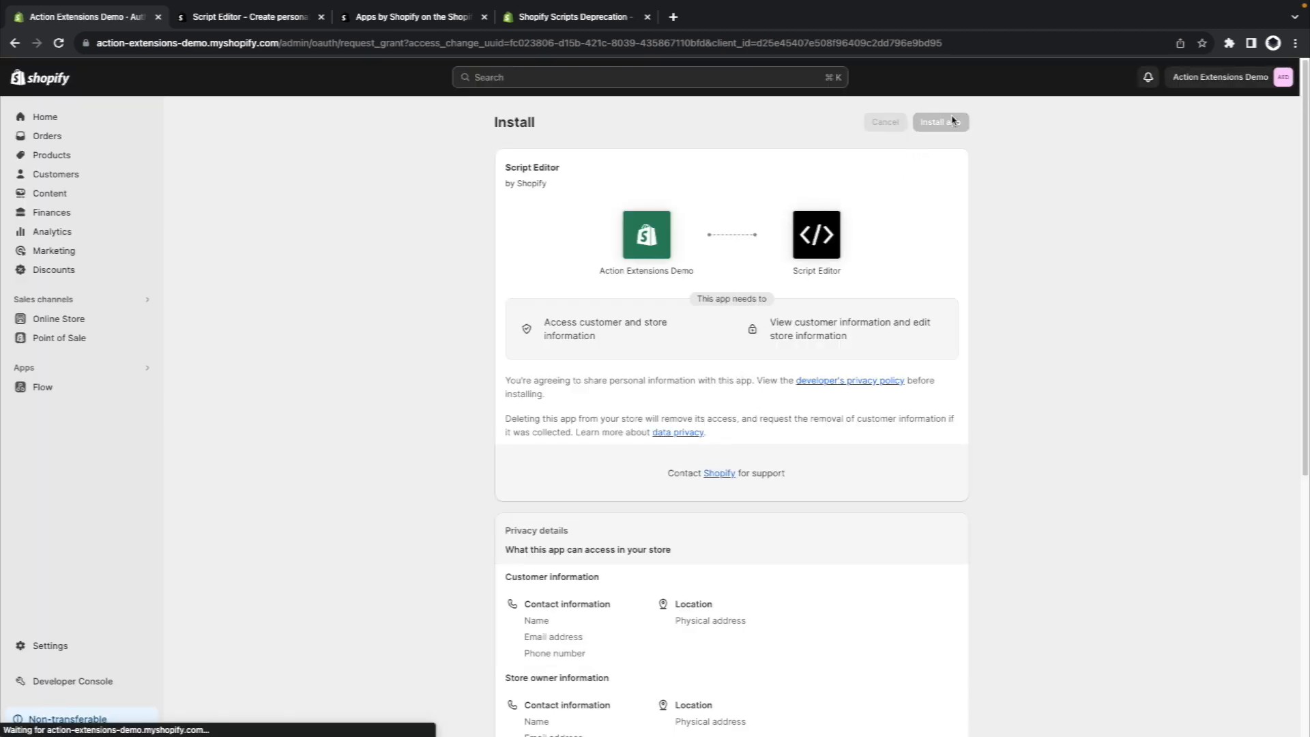
left_click(939, 121)
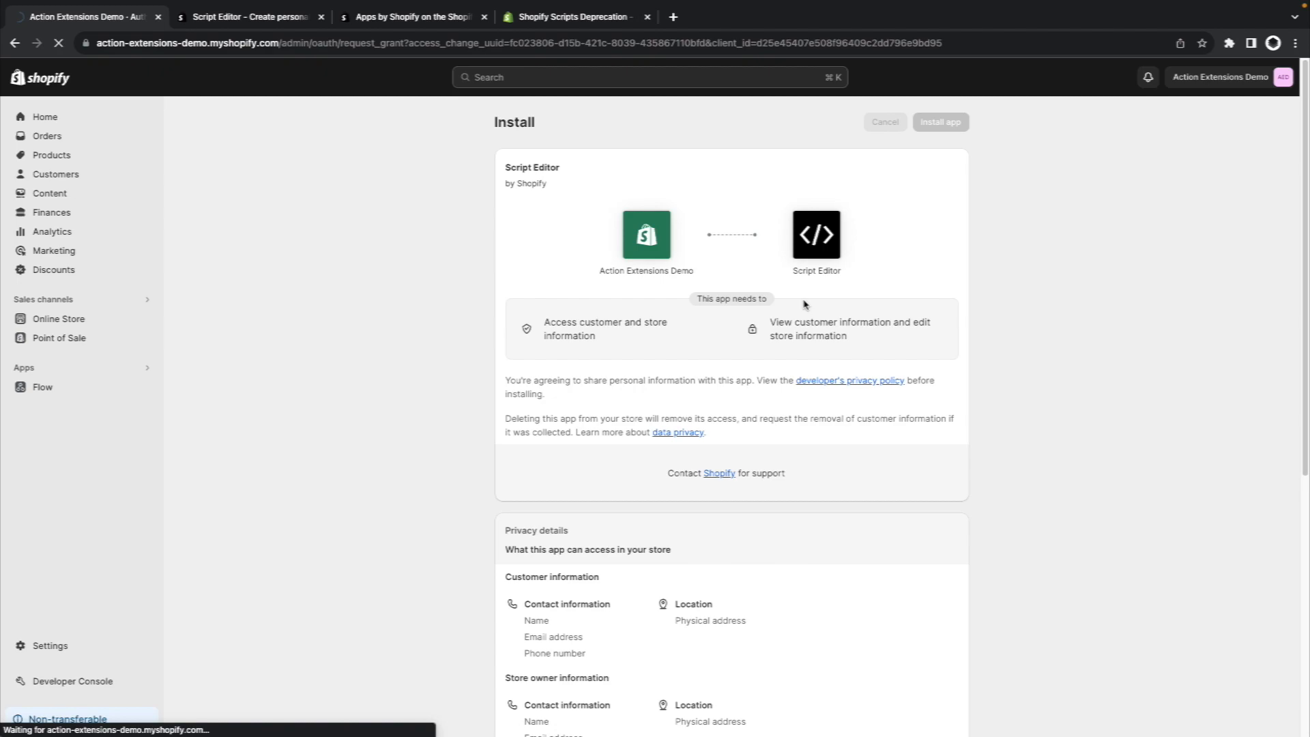
left_click(939, 123)
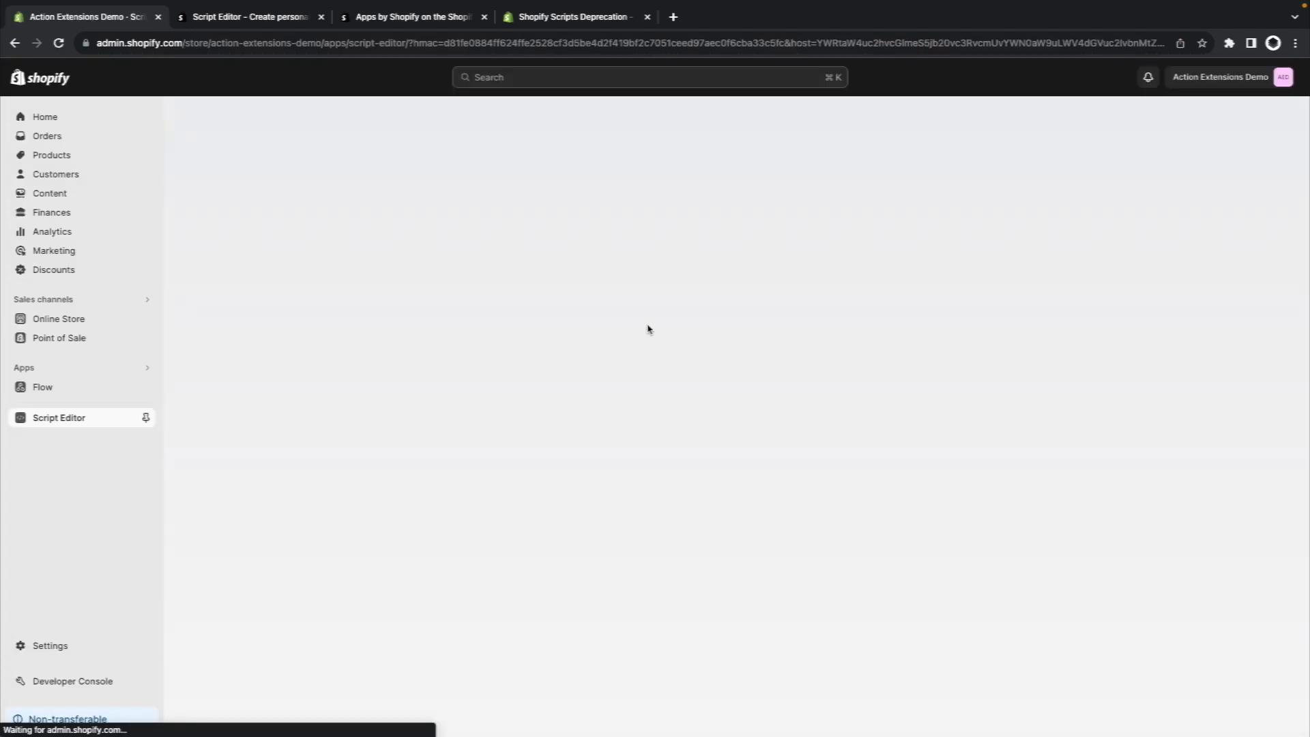